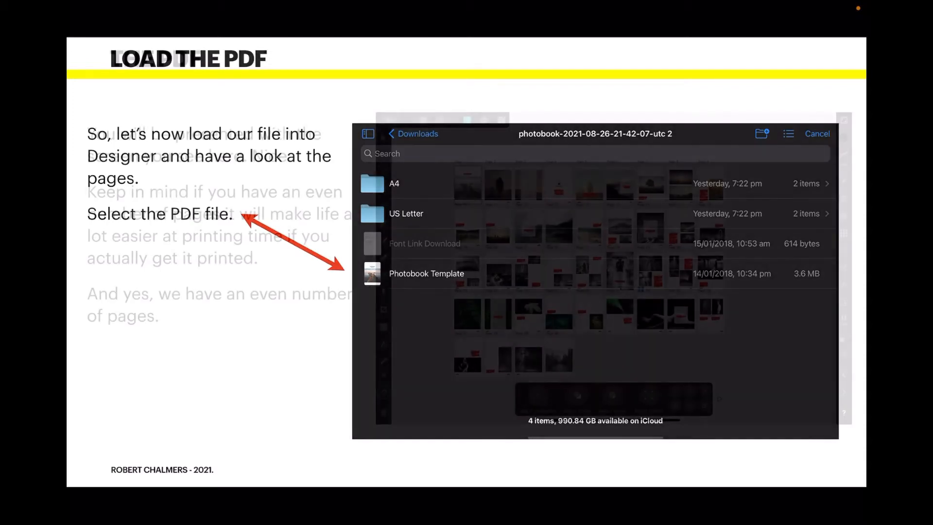
Advance past the Load the PDF slide to the sheep cover photo slide
{"action": "left_click", "coordinate": [426, 273]}
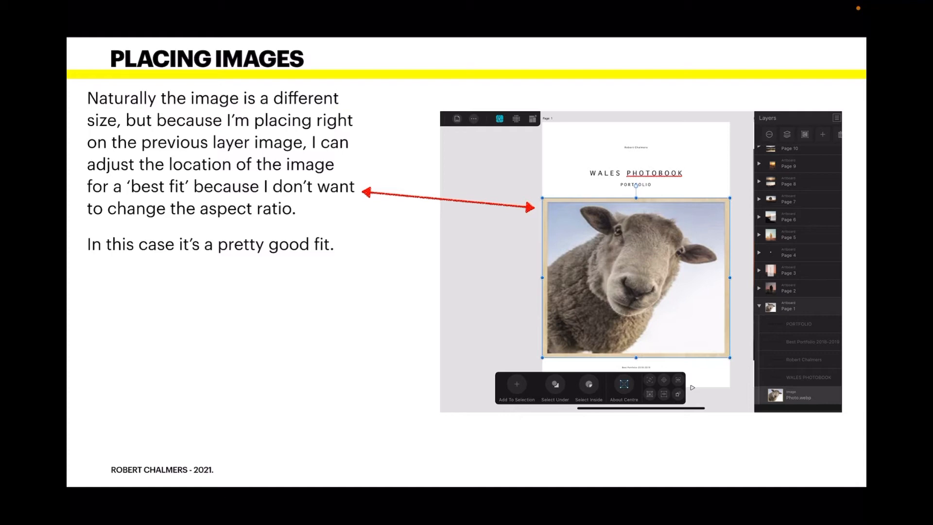
Advance from the Placing Images slide to the Adjusting Text slide
{"action": "key", "text": "right"}
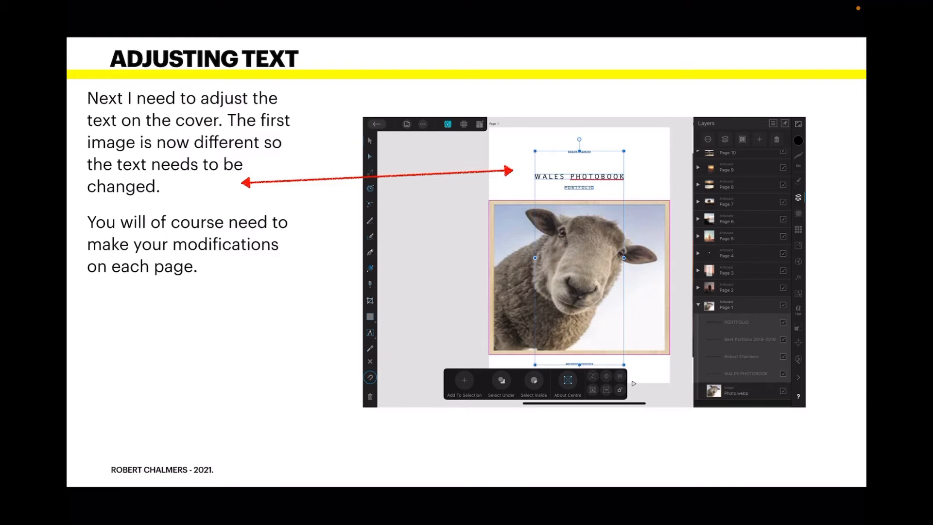
Advance to the Page 2 slide showing the market-stall photo in its mask
{"action": "key", "text": "right"}
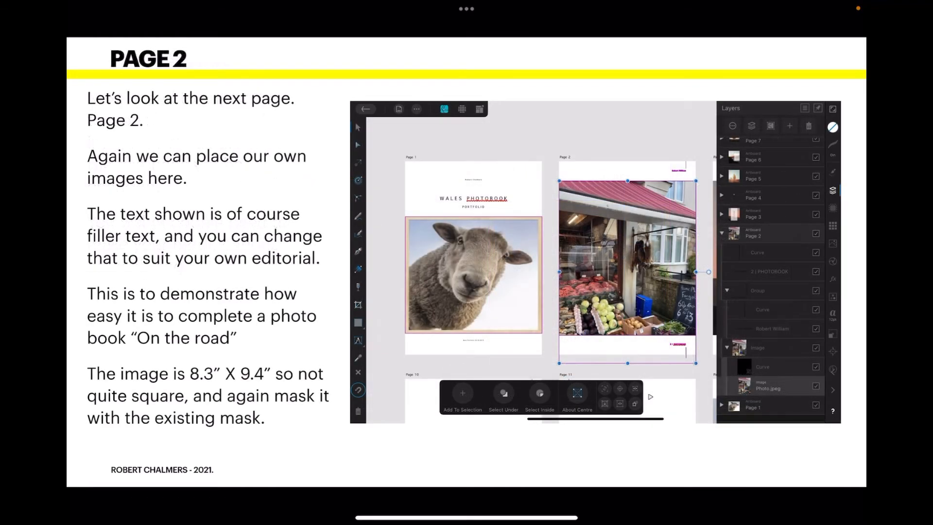